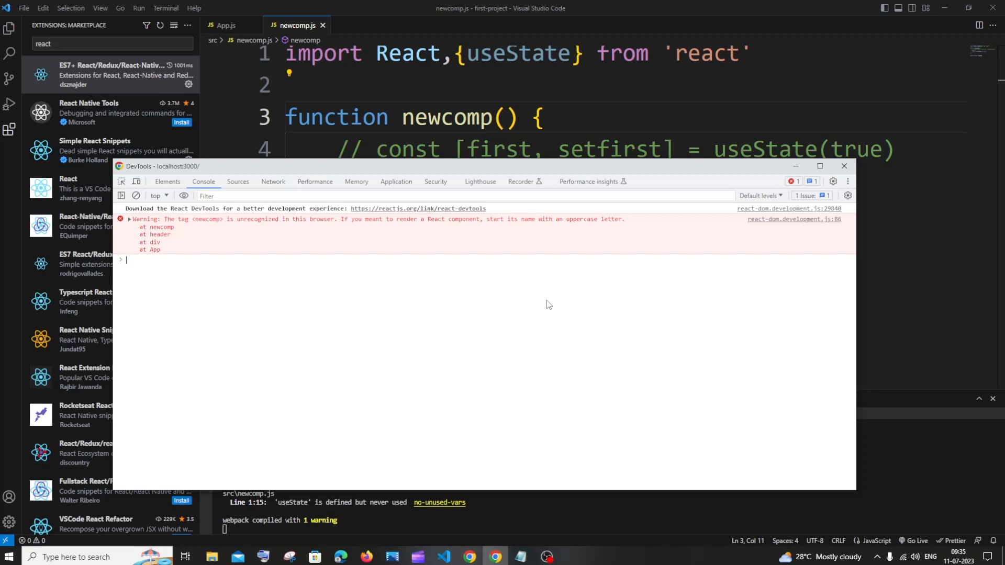
mouse_move(193, 233)
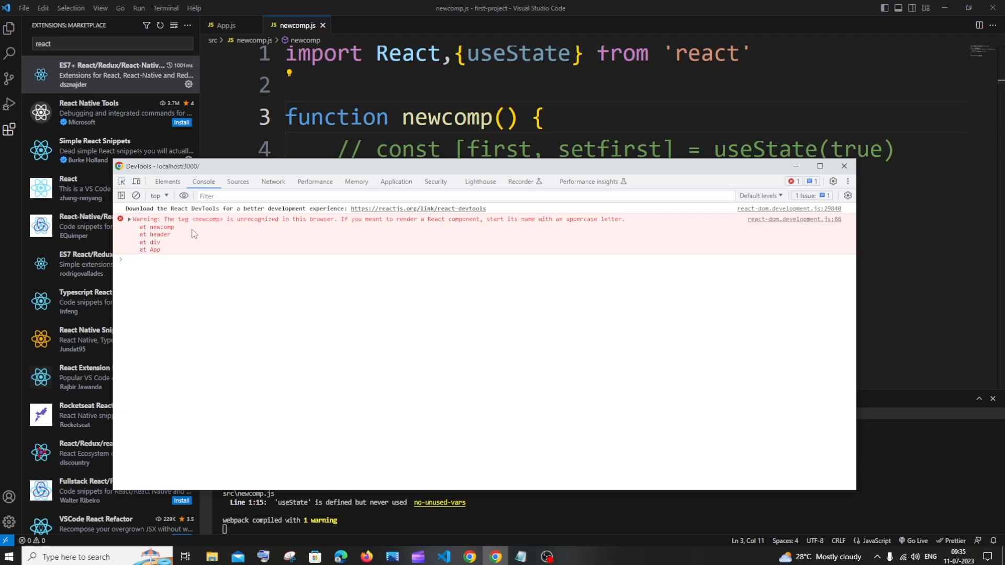
mouse_move(283, 235)
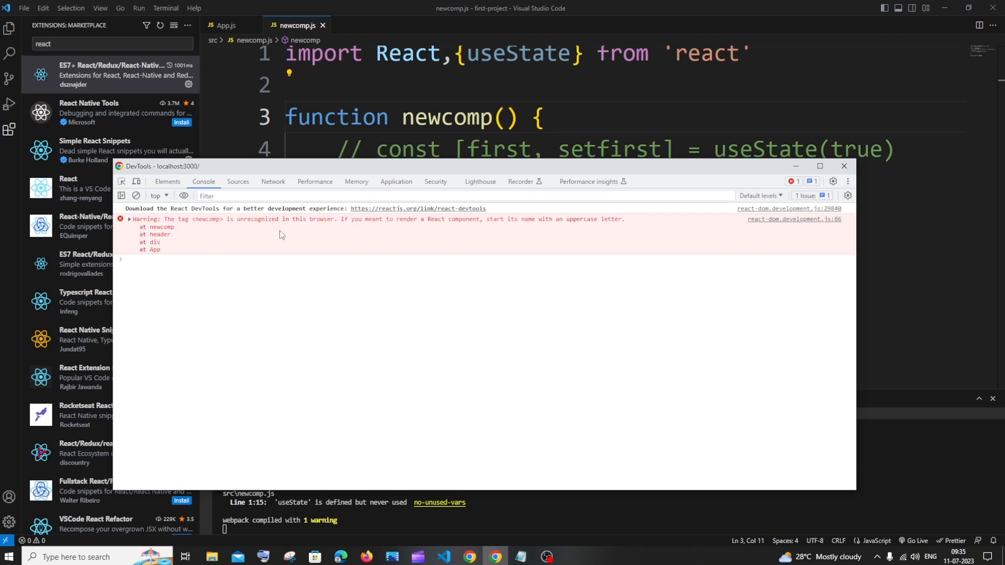
Dismiss the DevTools console showing the unrecognized newcomp tag warning.
left_click(125, 260)
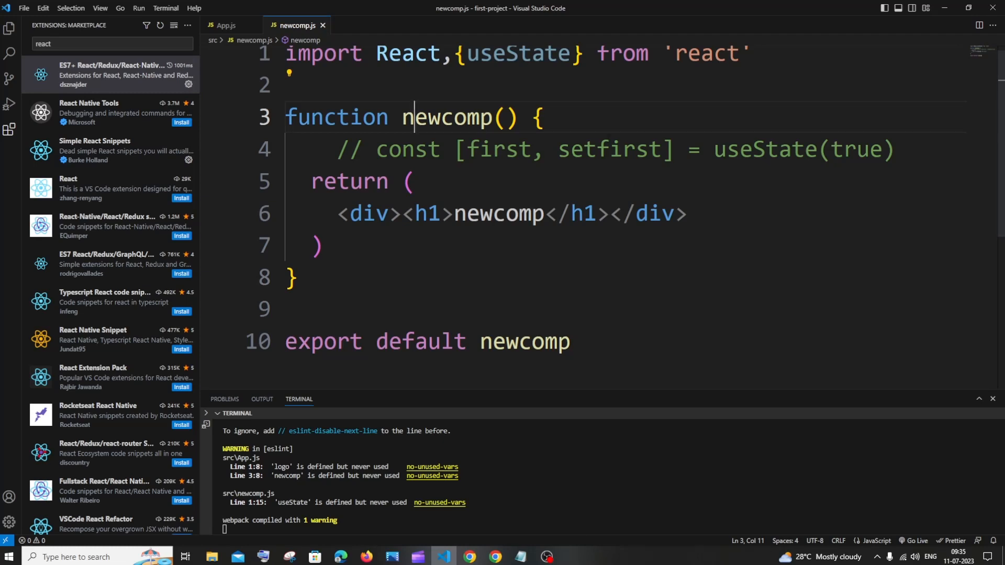
left_click(227, 25)
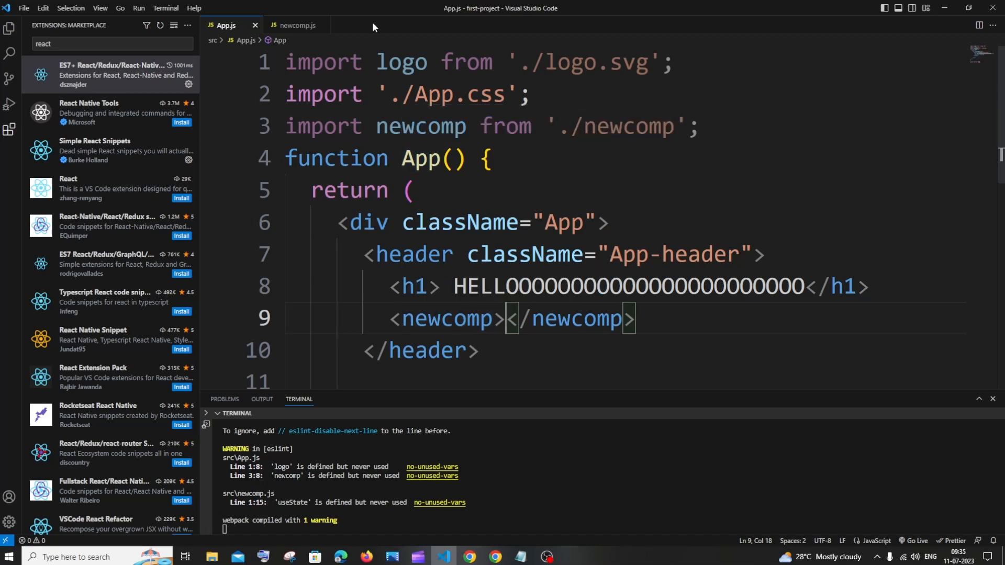
left_click(295, 25)
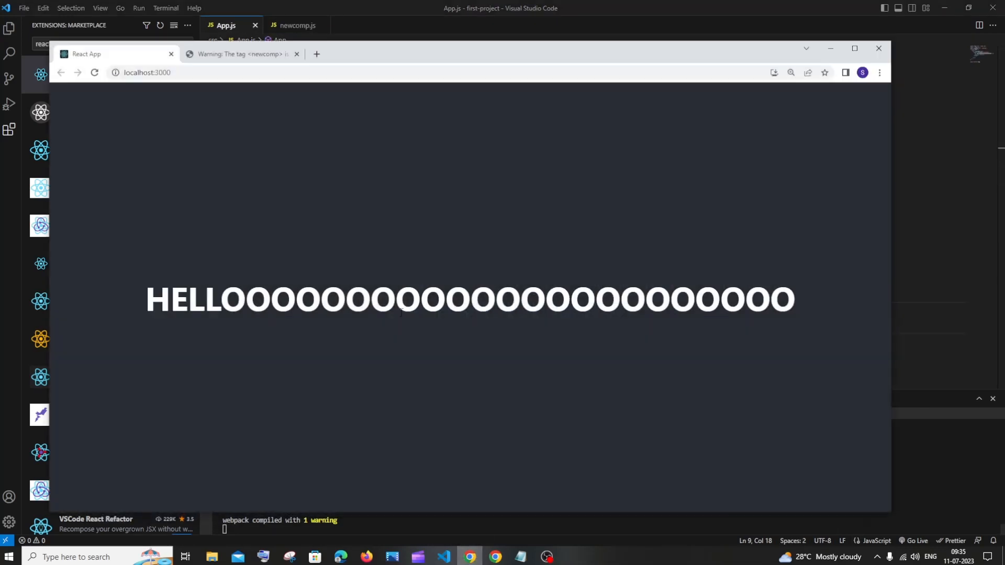
left_click(877, 48)
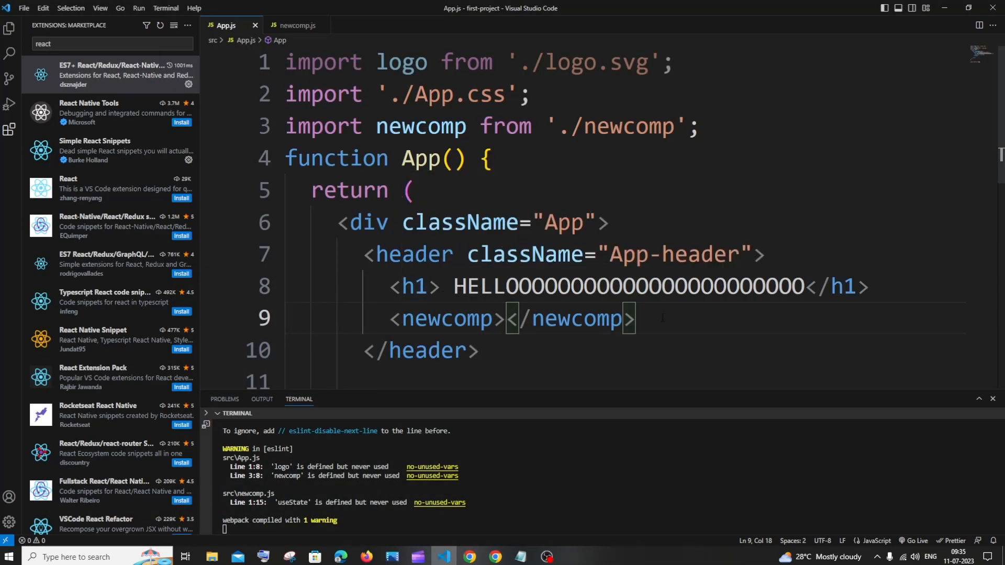
left_click(298, 25)
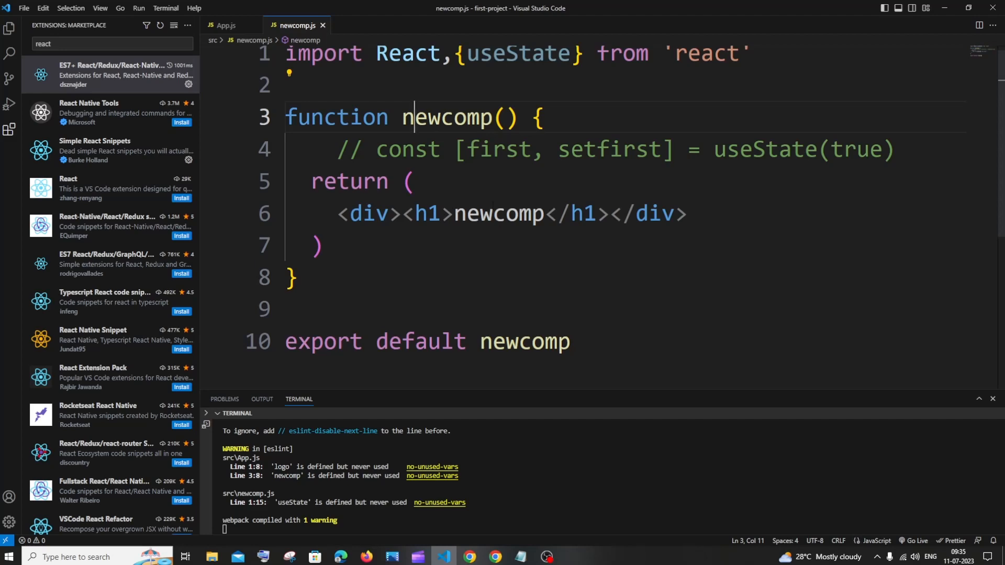
Bring up the console again to reread the lowercase newcomp tag warning.
left_click(226, 25)
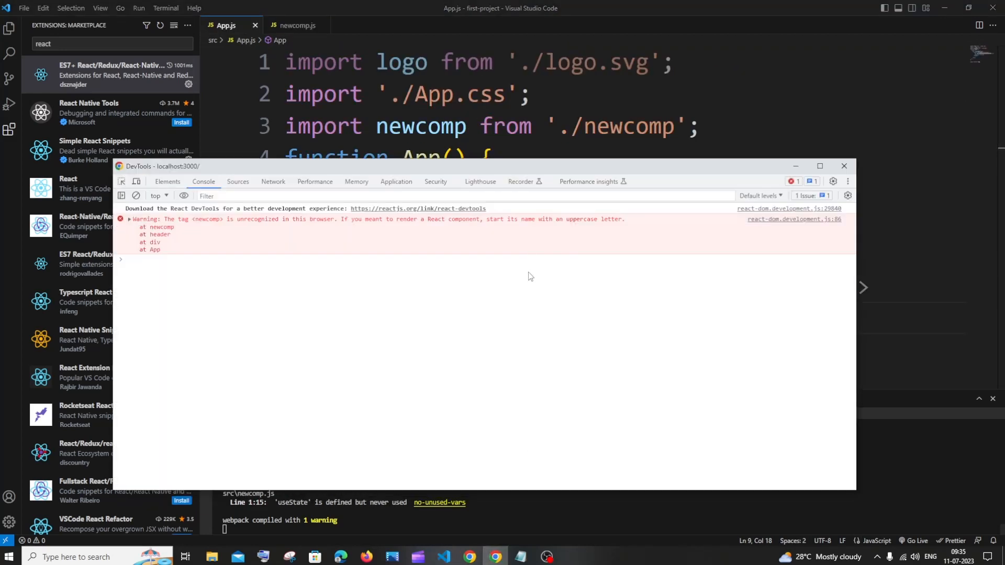
mouse_move(484, 226)
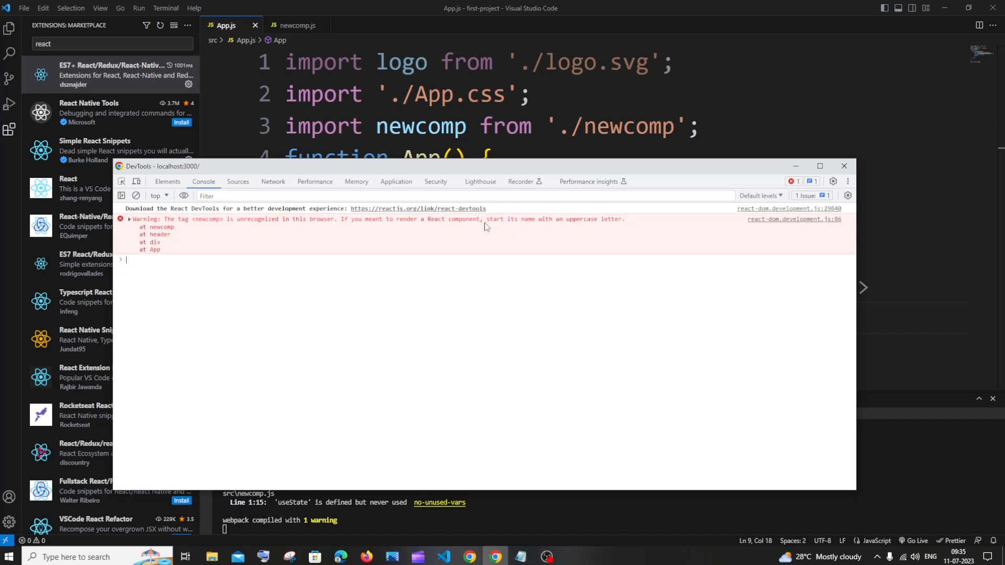
mouse_move(545, 229)
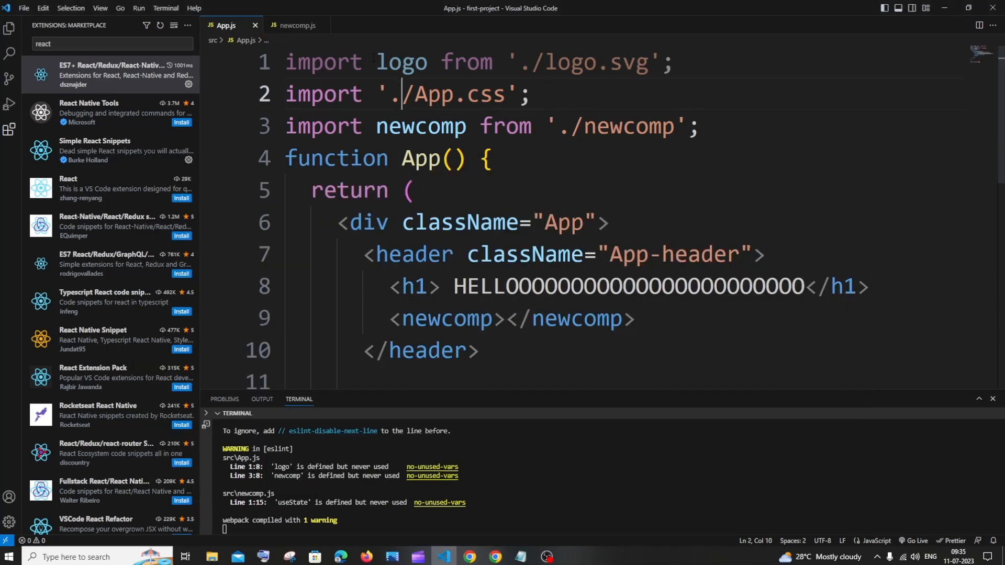
Rename the component to capitalized Newcomp in newcomp.js's function declaration and default export.
left_click(296, 25)
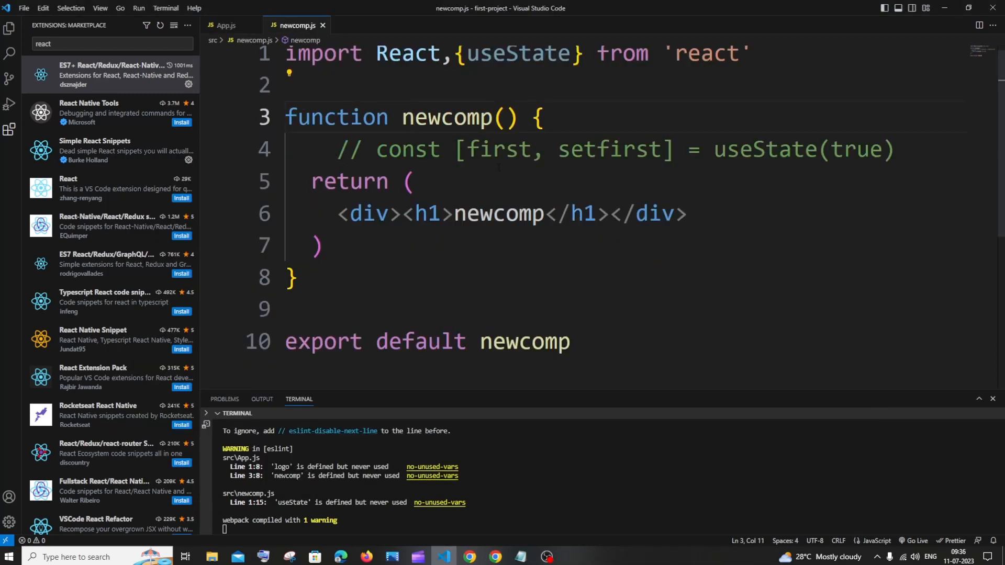
mouse_move(457, 118)
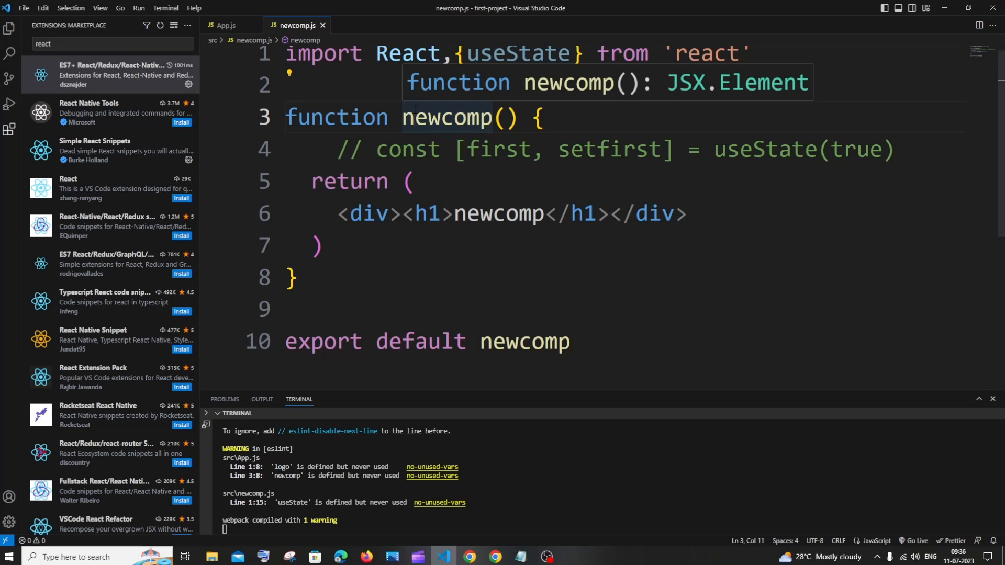
key("Backspace")
type("N")
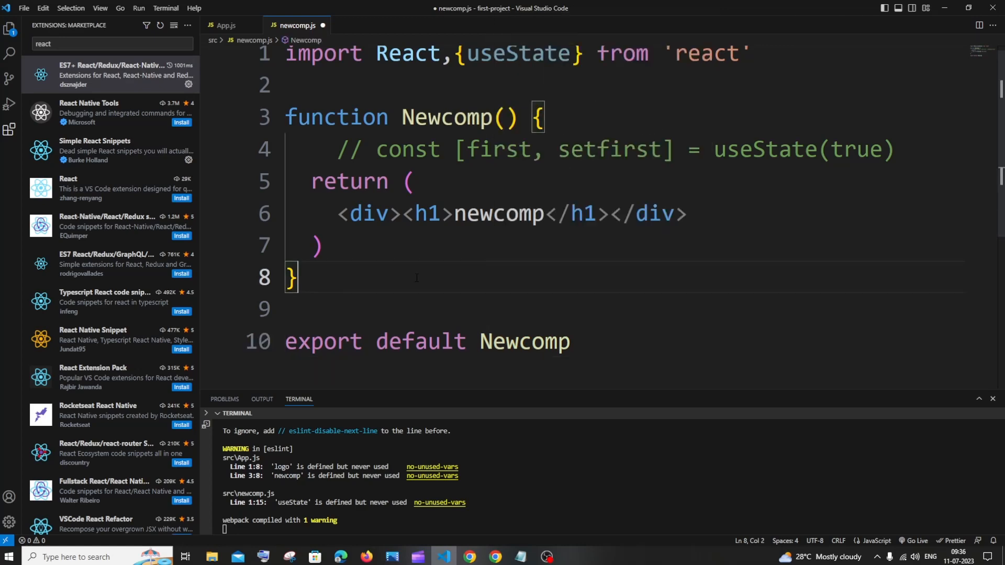
Capitalize the component to Newcomp in App.js's import and JSX tags.
left_click(226, 25)
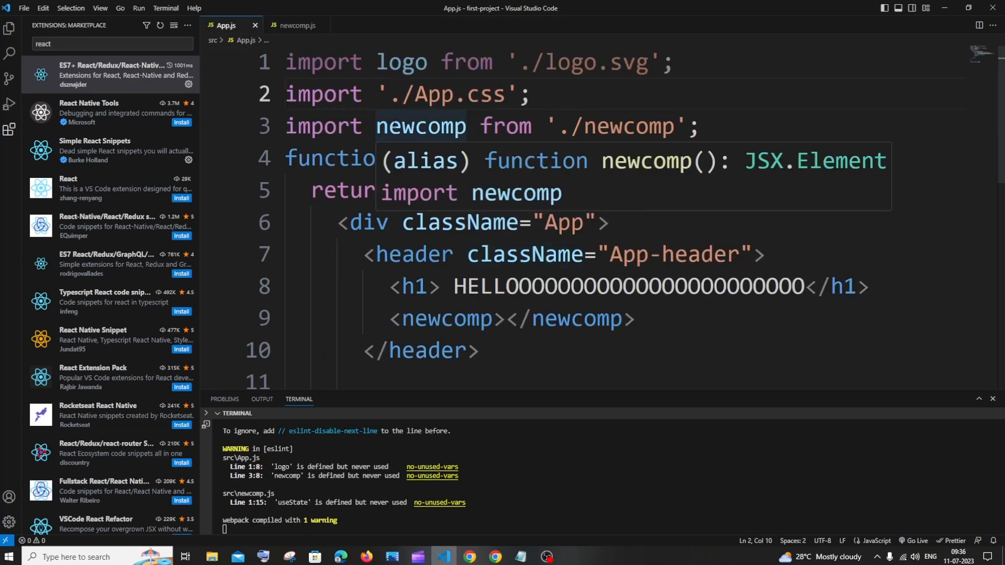
type("N")
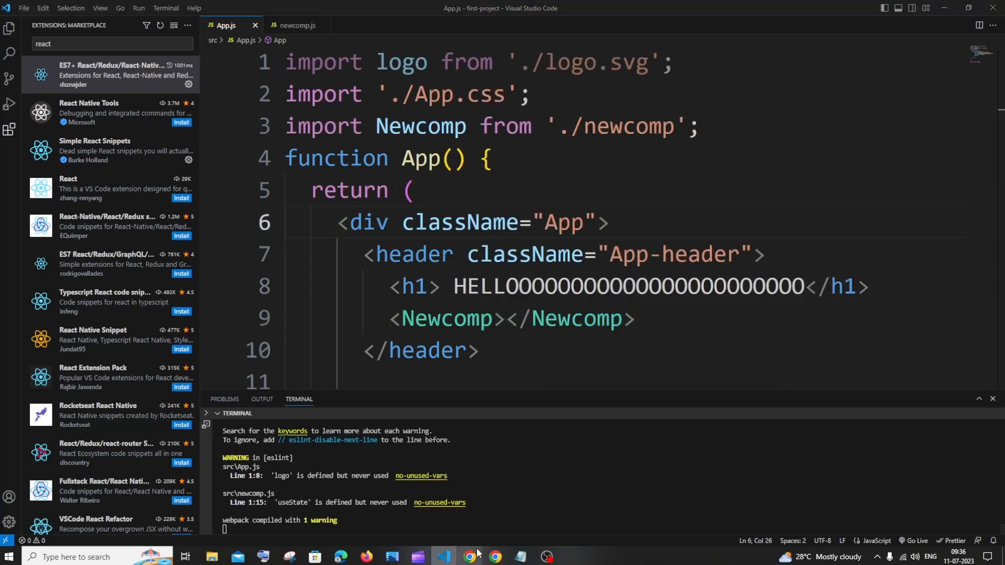
left_click(494, 556)
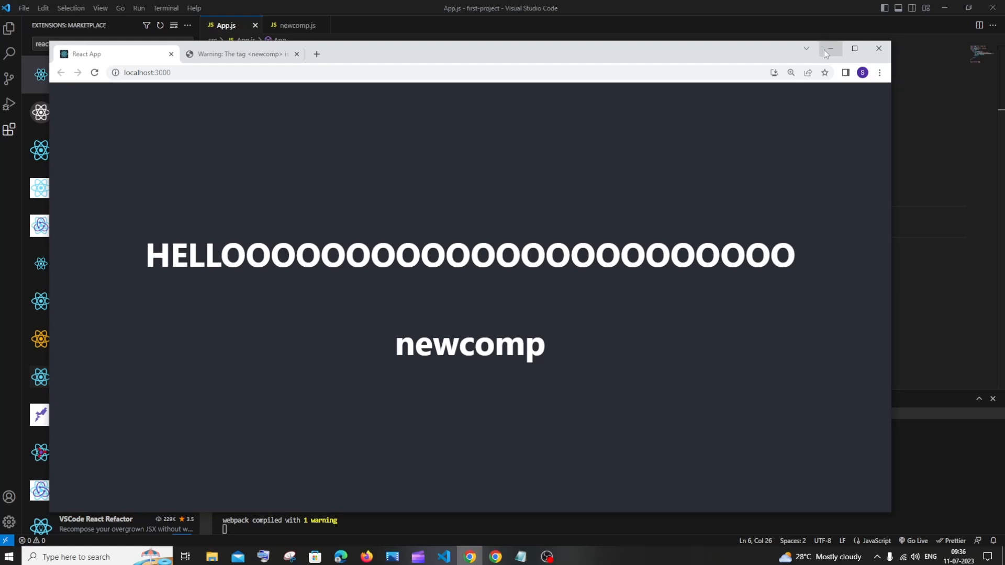
left_click(877, 48)
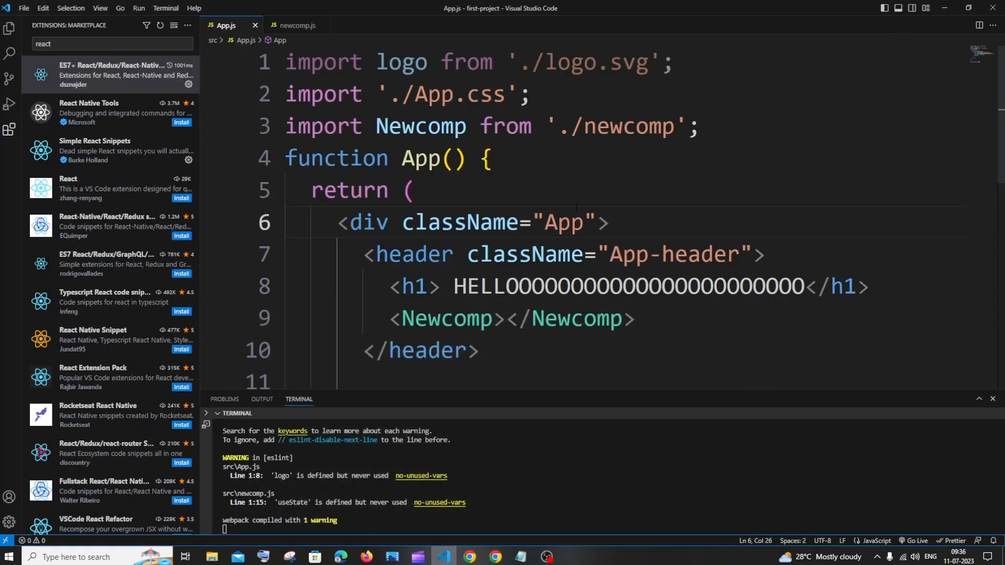